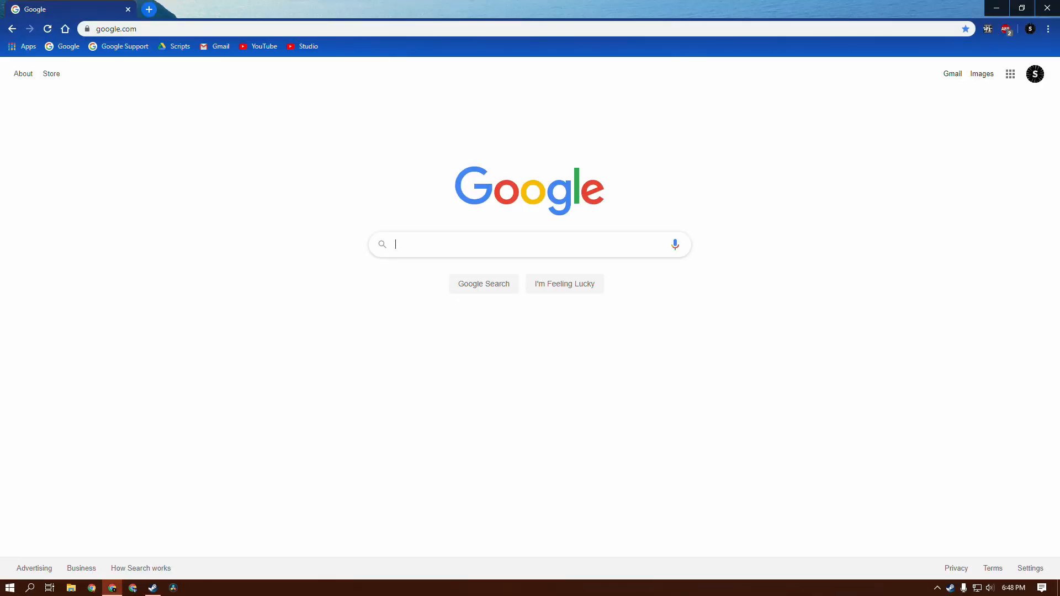
Google 'razer game booster' and open the Razer Cortex: Game Booster result on razer.com.
type("razer game boos")
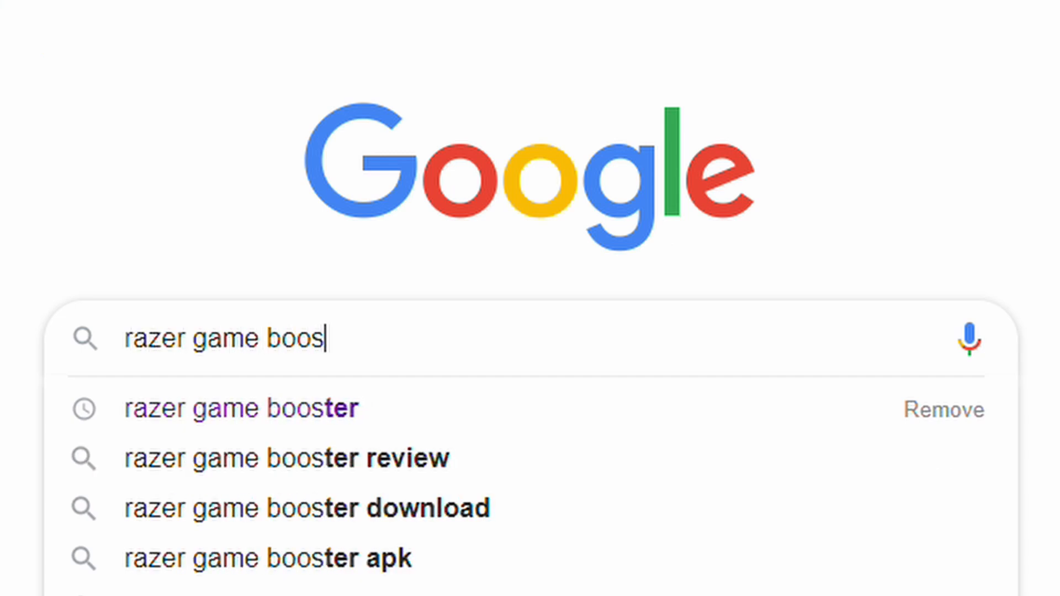
left_click(241, 408)
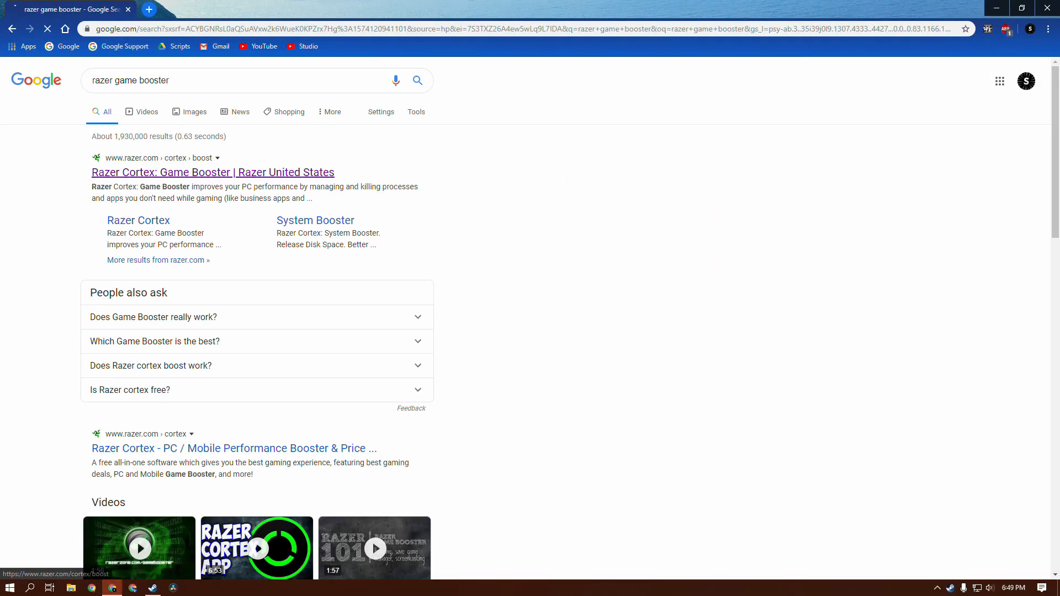
left_click(212, 172)
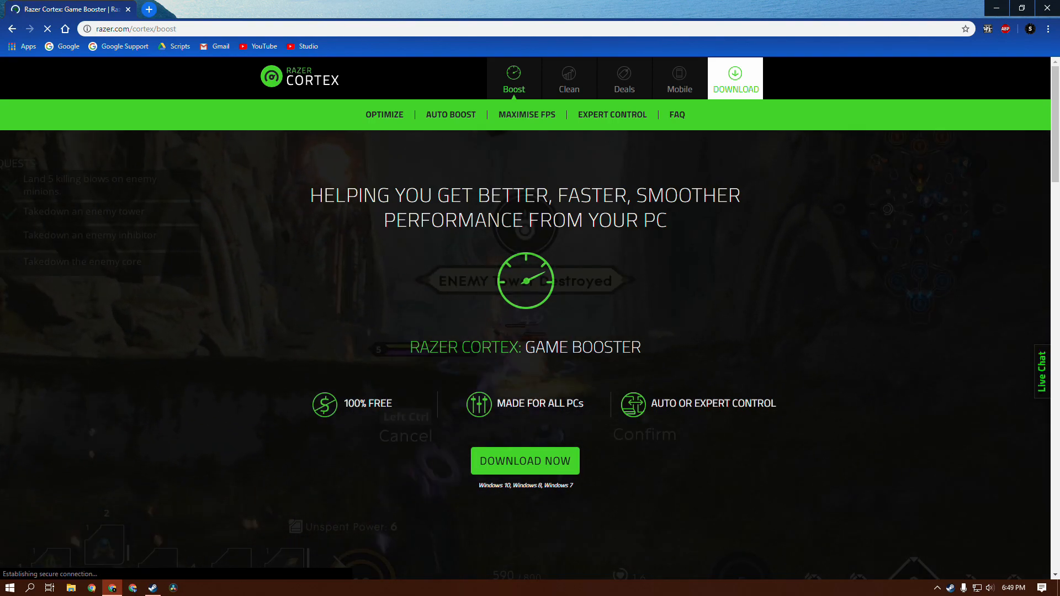
Download the Razer Cortex installer with the DOWNLOAD NOW button.
left_click(525, 460)
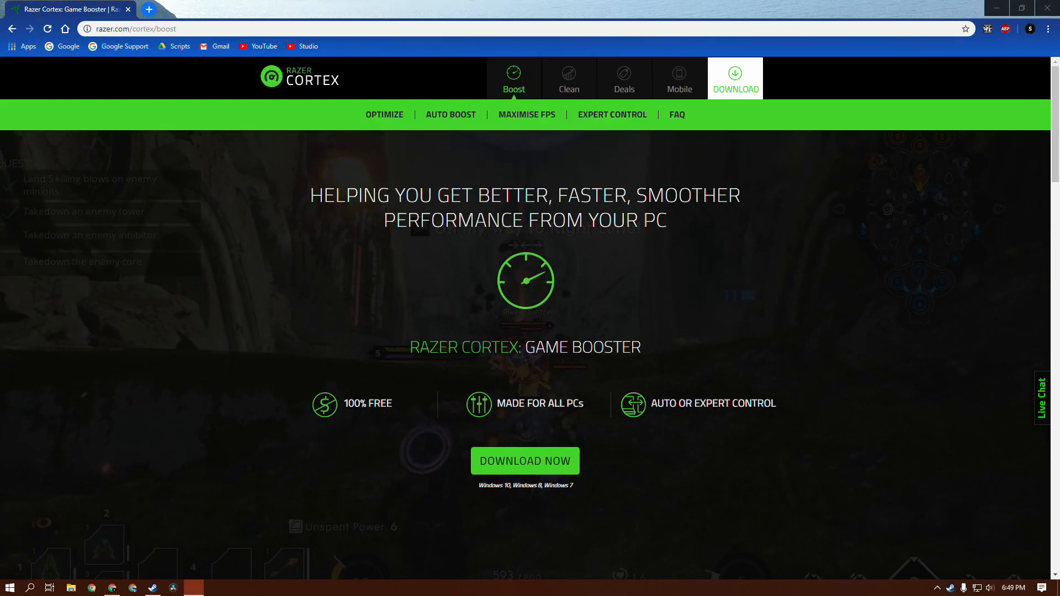
Install Razer Cortex alone, without Razer Synapse, into C:\My Program Files.
left_click(525, 460)
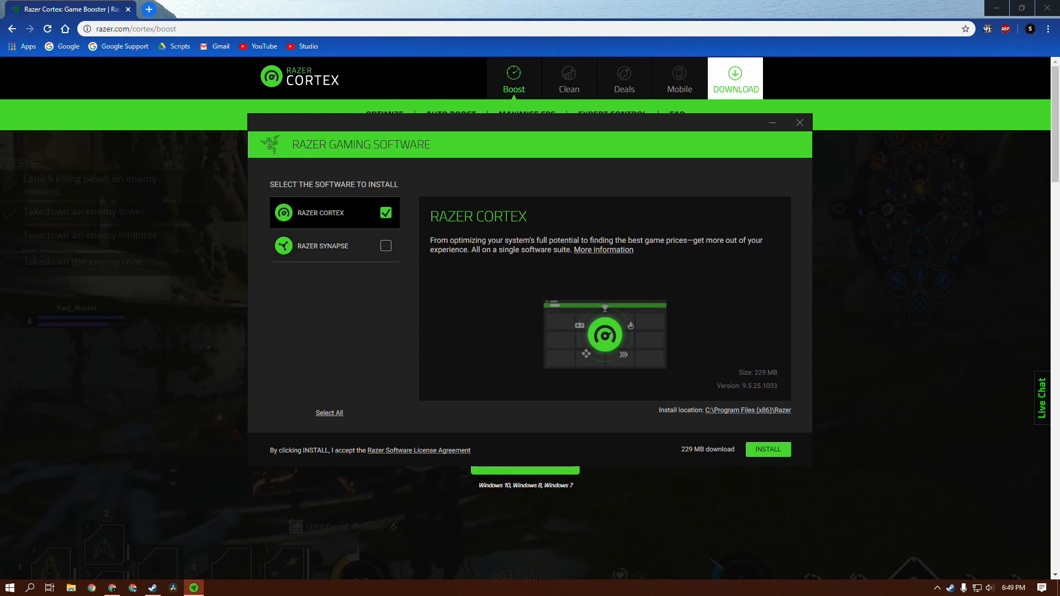
left_click(323, 246)
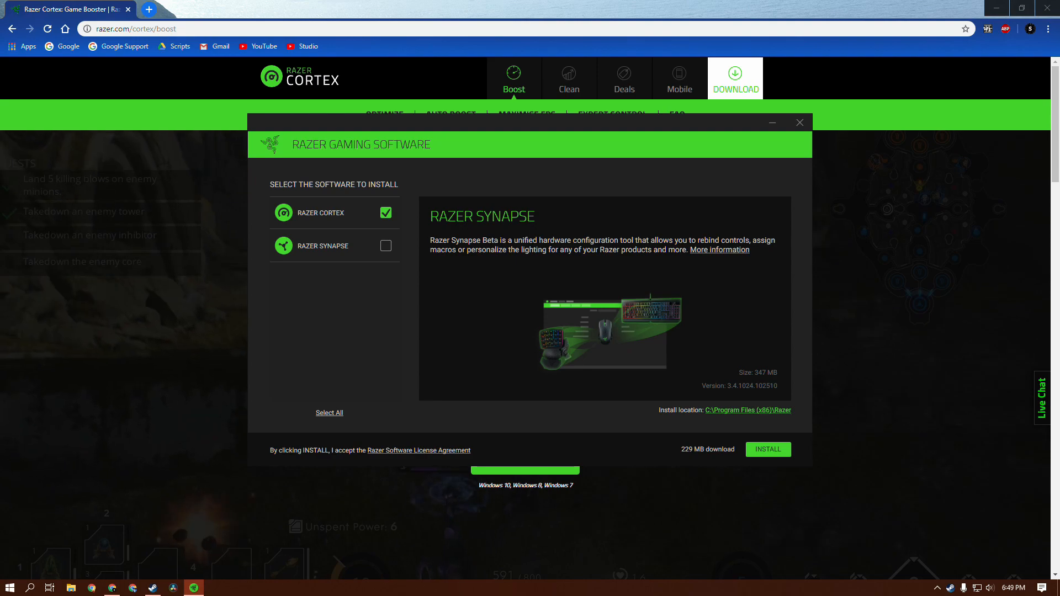
left_click(747, 410)
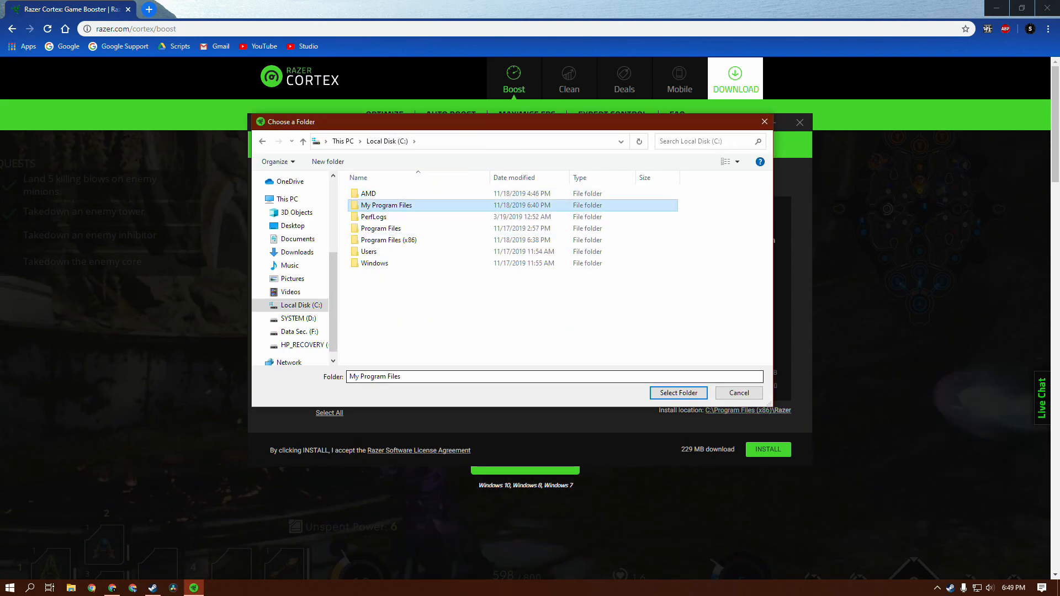
left_click(678, 392)
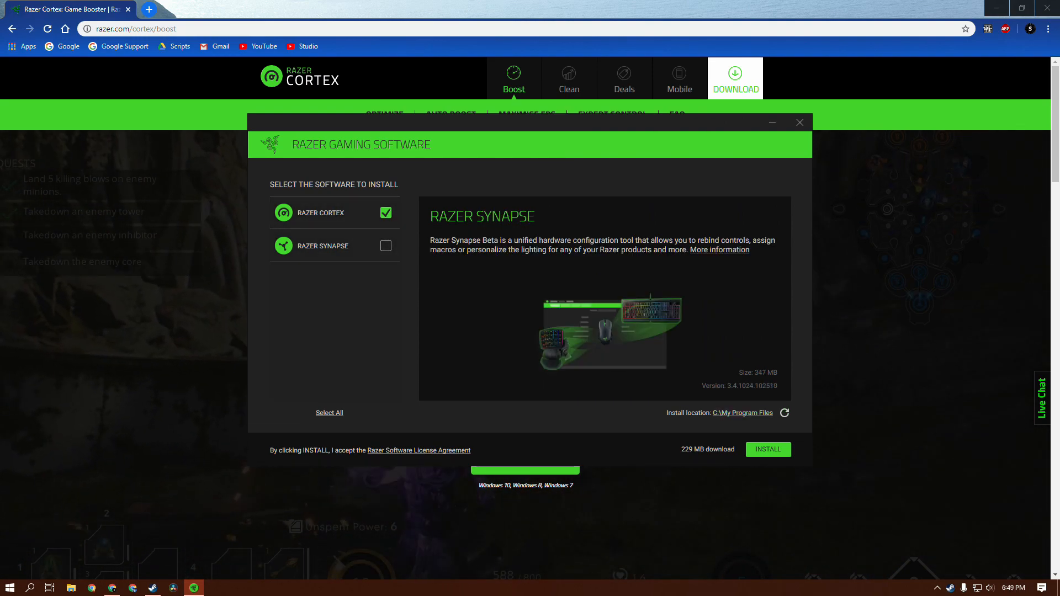
left_click(768, 449)
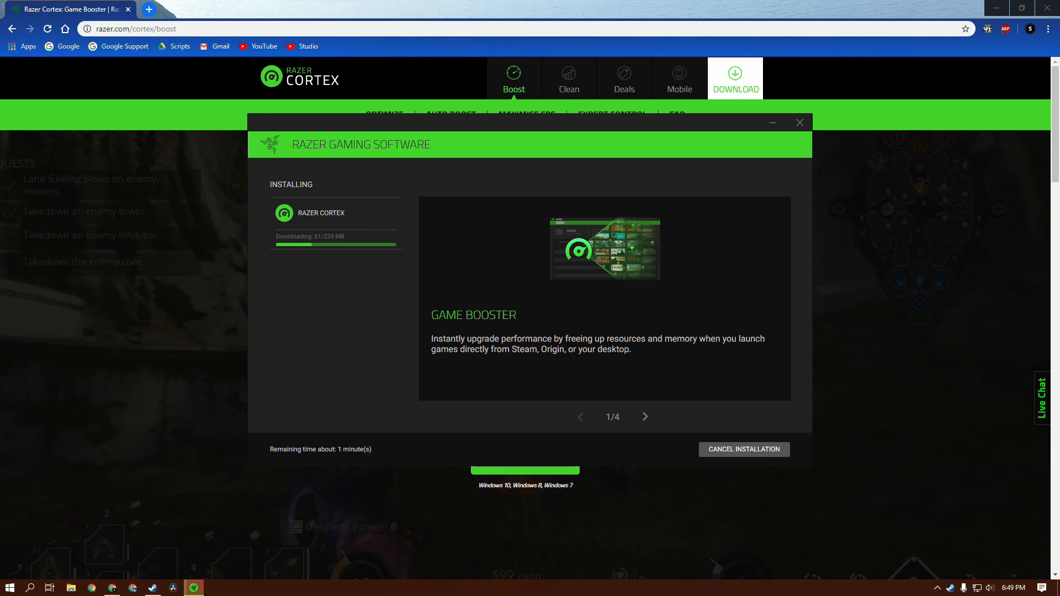
left_click(645, 417)
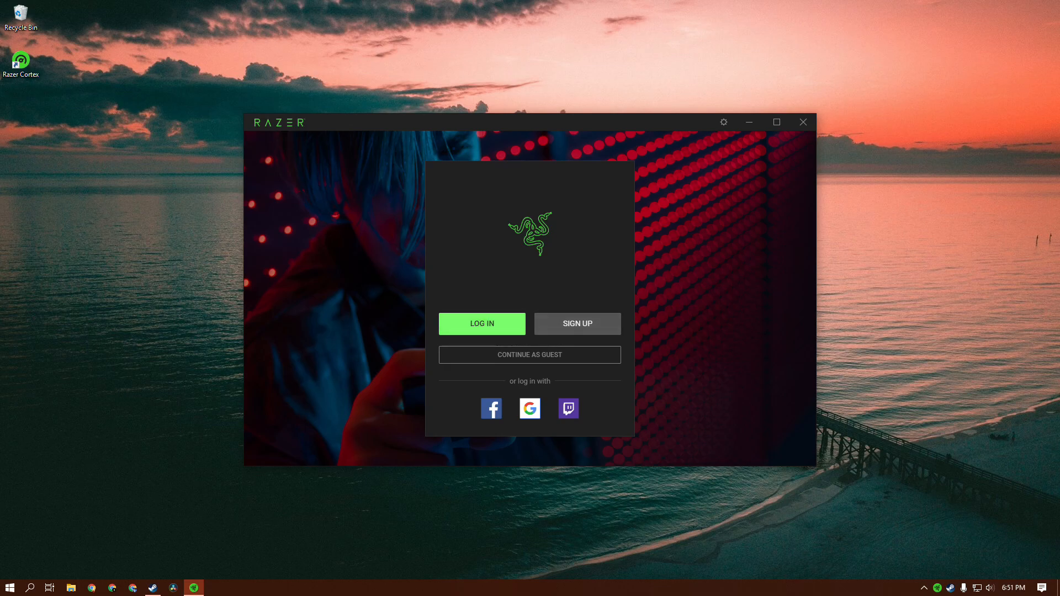
Continue as guest twice and close the version 9 update notice.
left_click(529, 354)
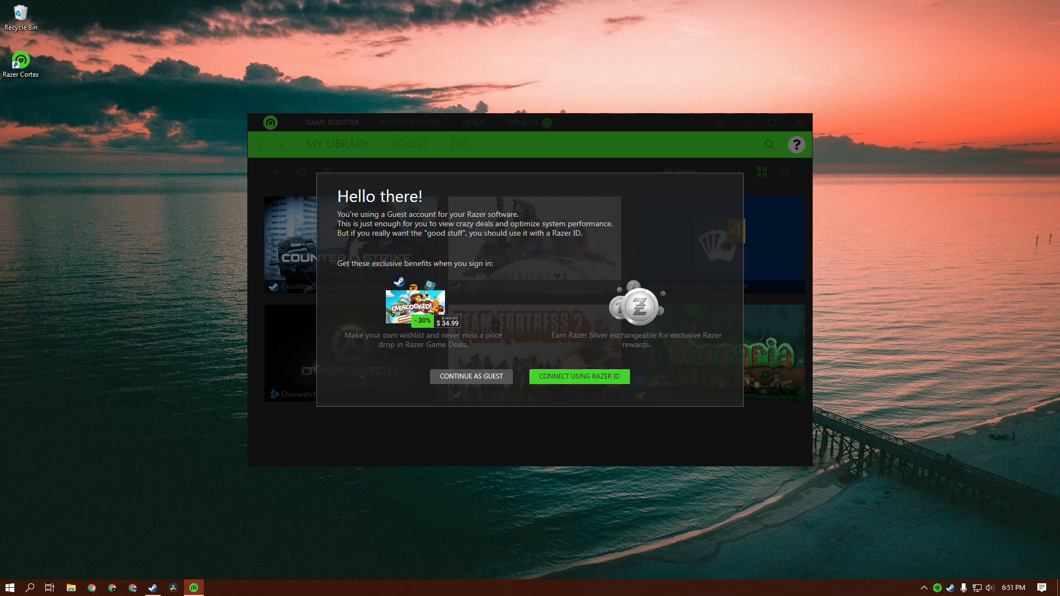
left_click(470, 377)
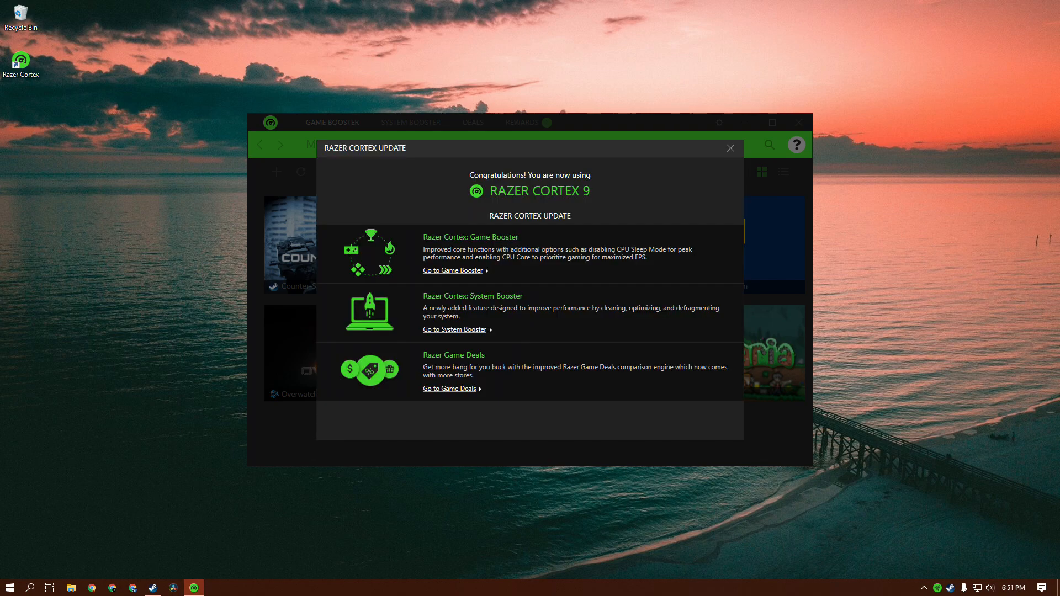
left_click(730, 148)
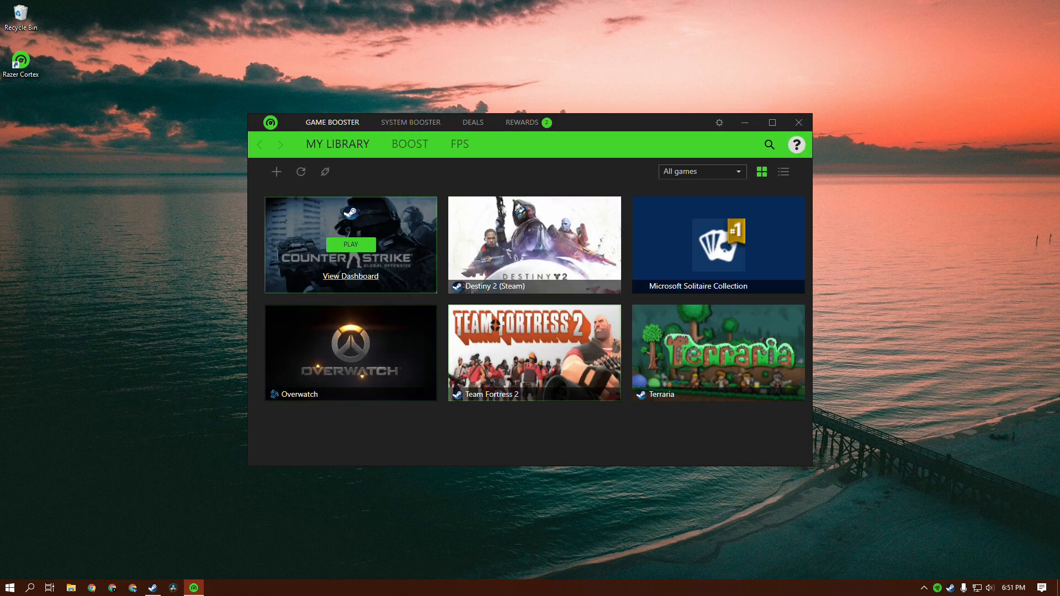
mouse_move(534, 353)
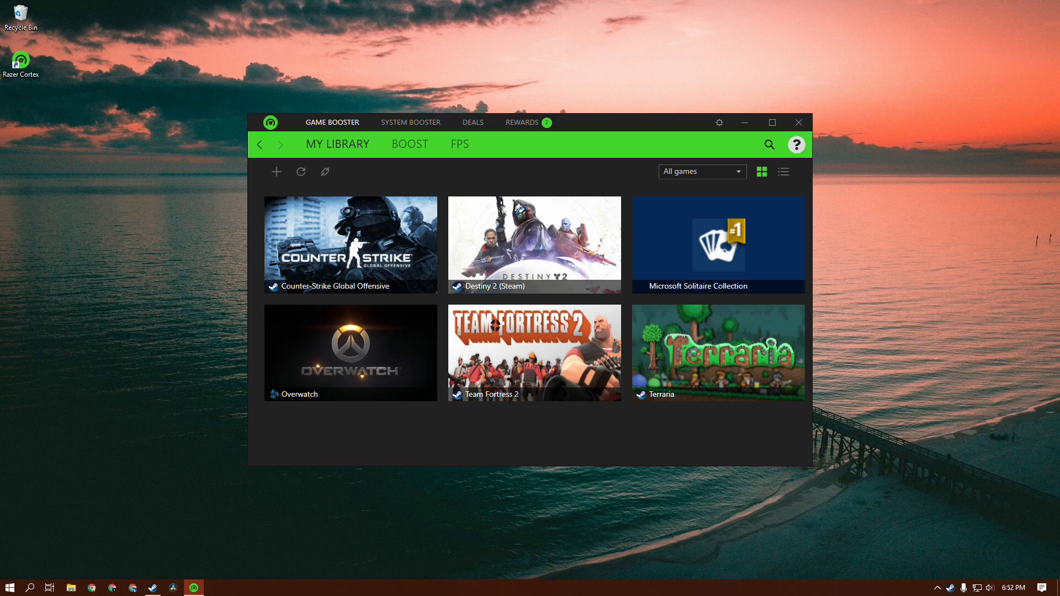
Run BOOST NOW from the Game Booster BOOST tab with its 19 default items.
left_click(410, 144)
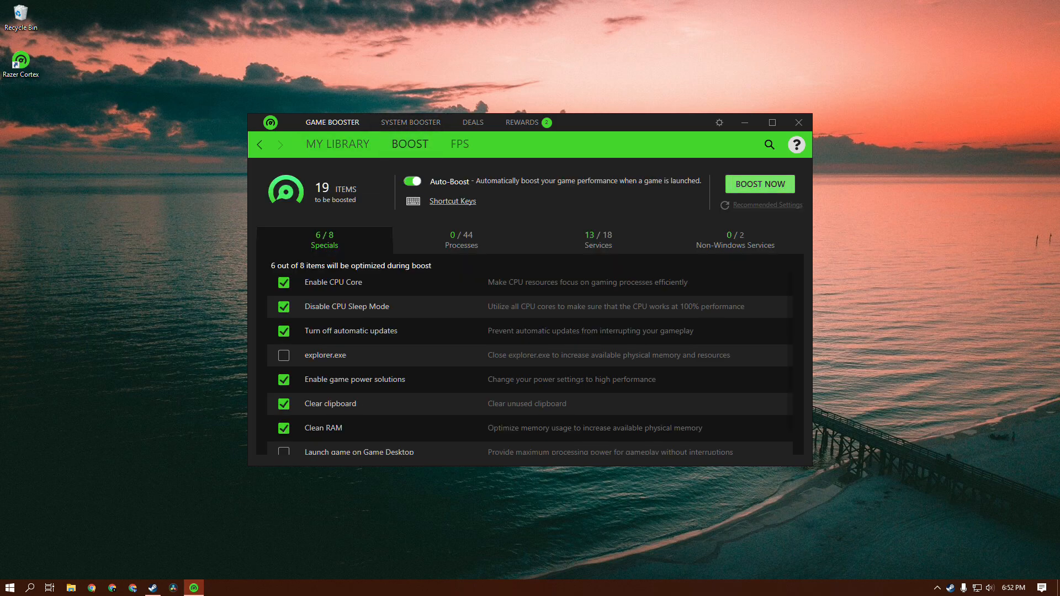
left_click(759, 184)
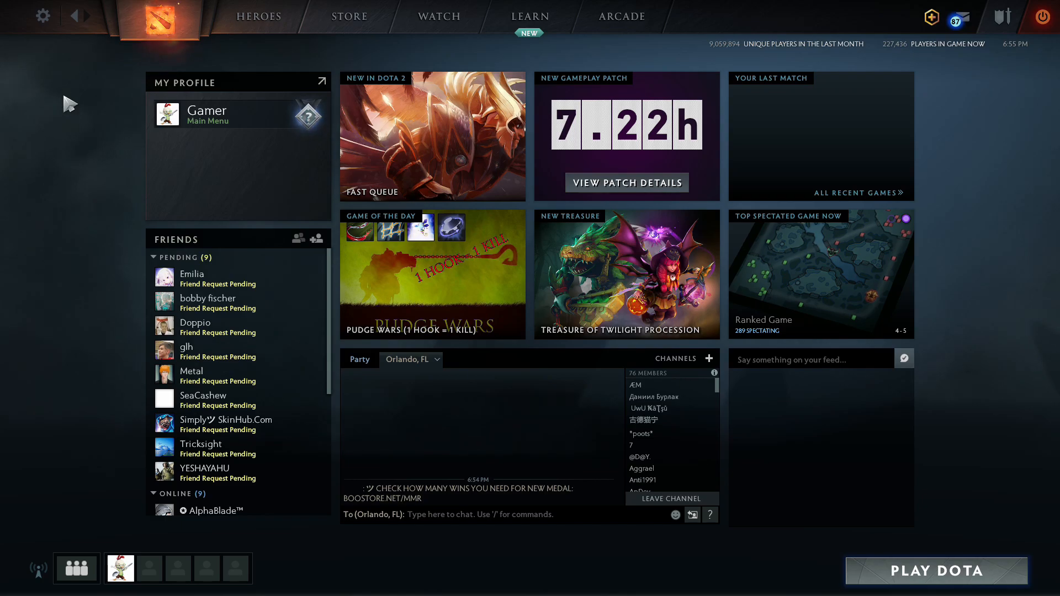
Start a solo bot match and lock in Gyrocopter.
left_click(937, 570)
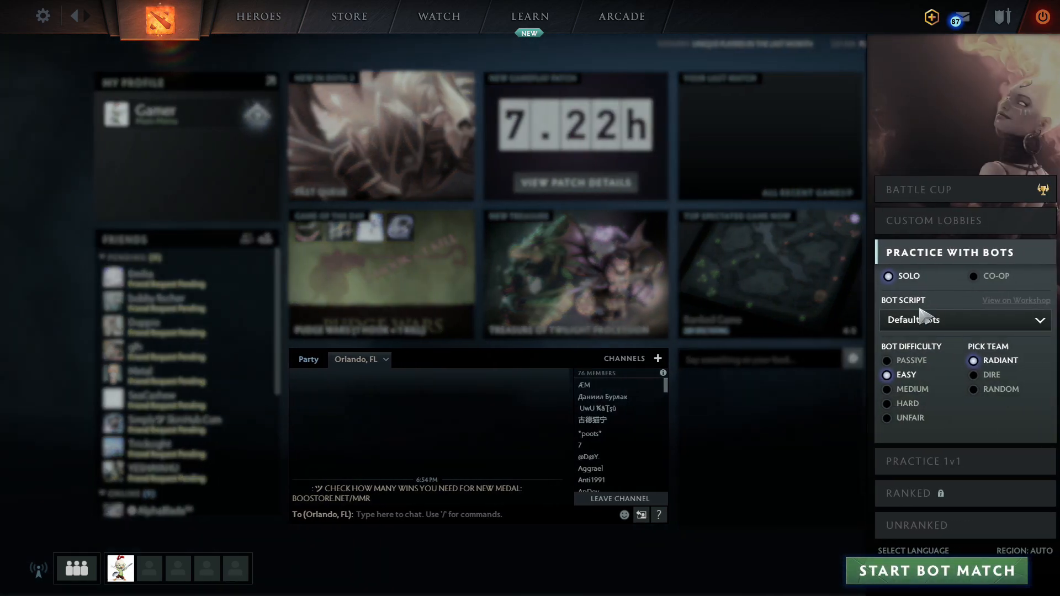
mouse_move(883, 285)
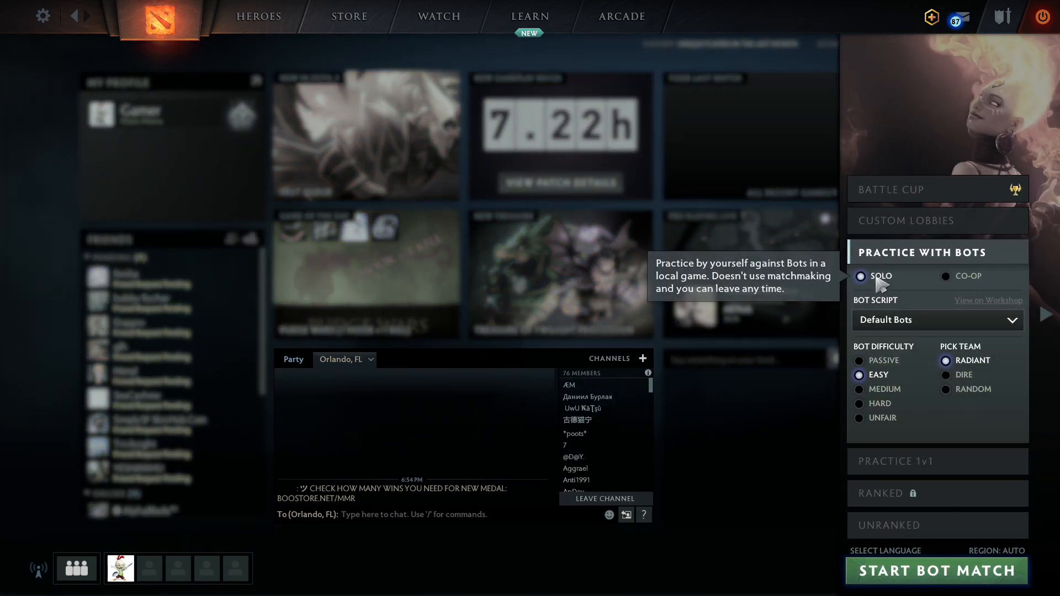
left_click(936, 571)
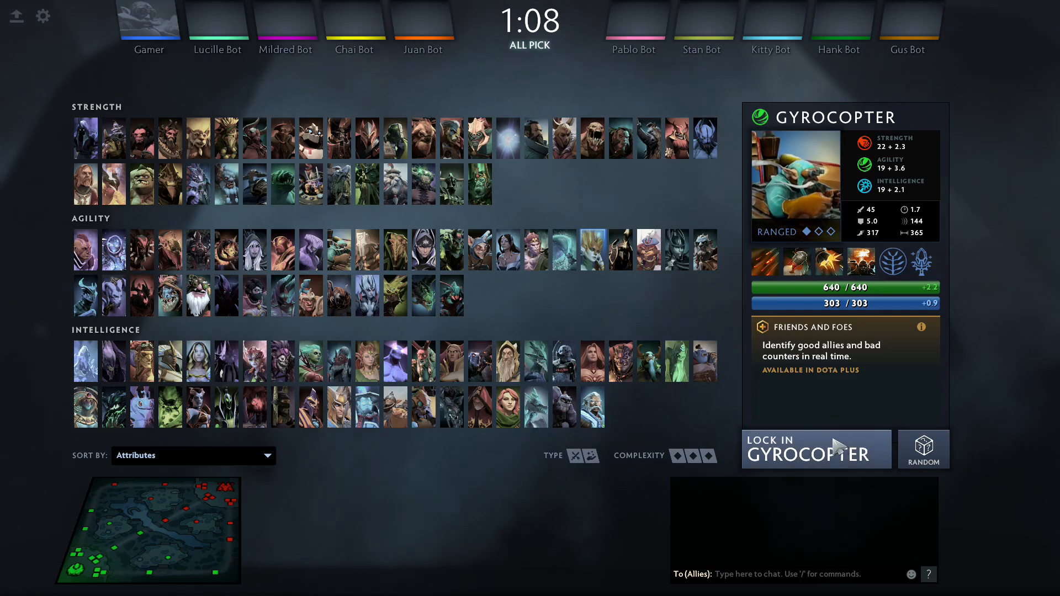
left_click(817, 449)
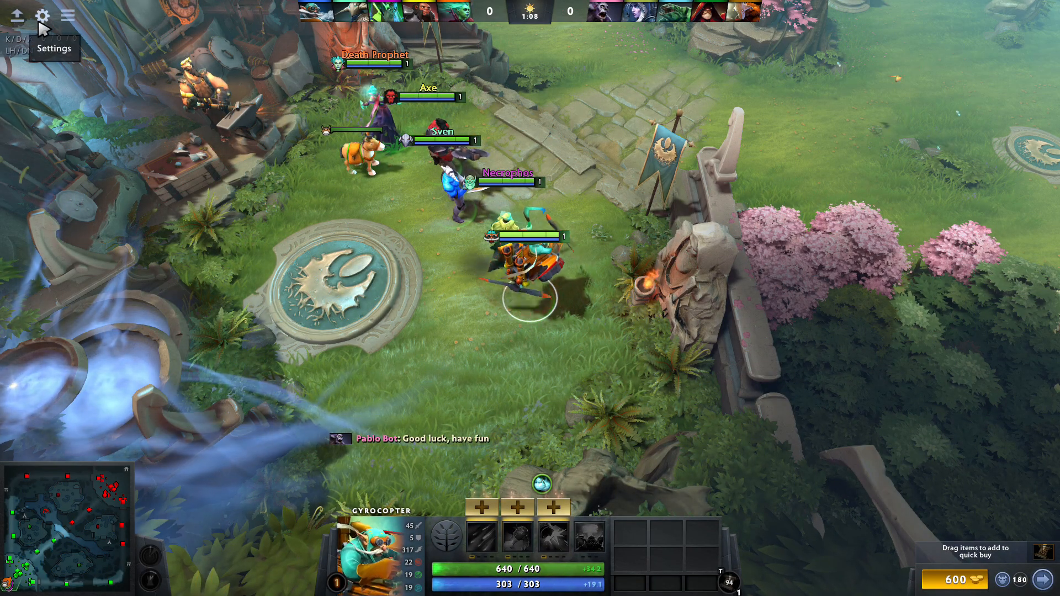
Set video to windowed 1600x900, Fastest rendering, and Direct3D 9 (-dx9) for next launch.
left_click(42, 17)
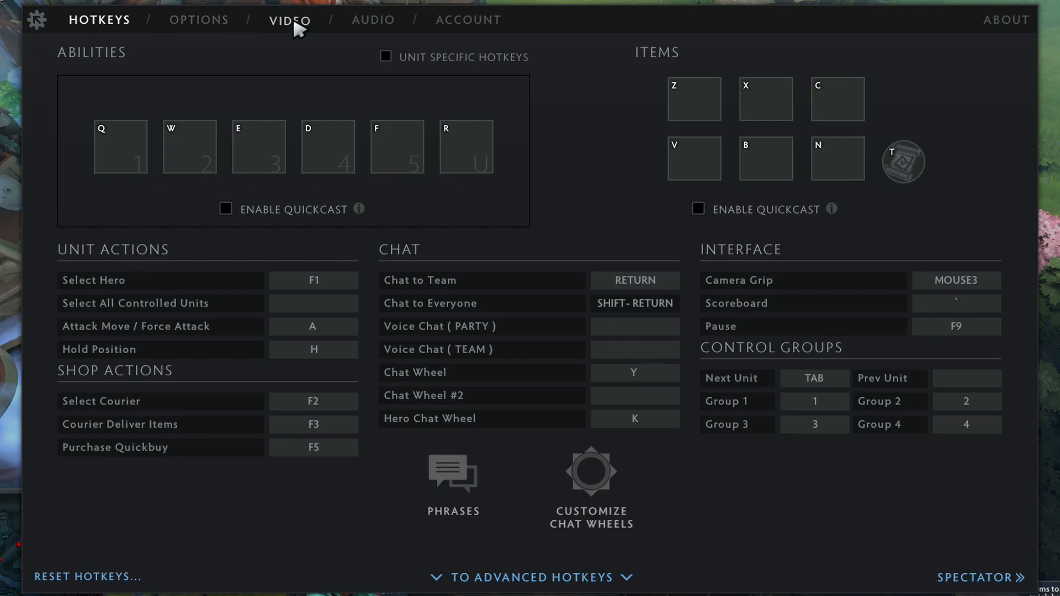
left_click(290, 20)
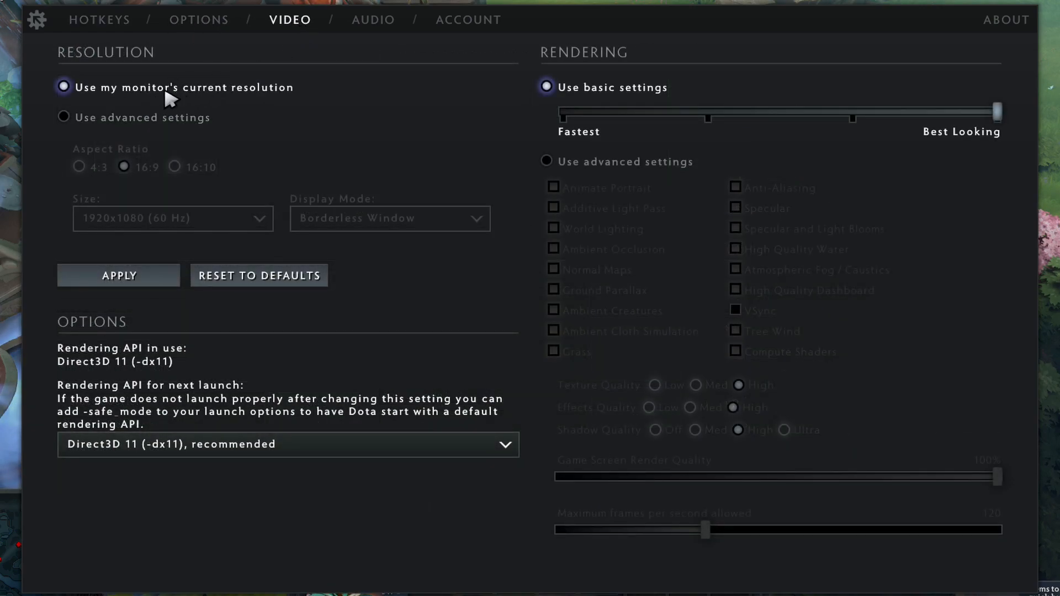
mouse_move(149, 143)
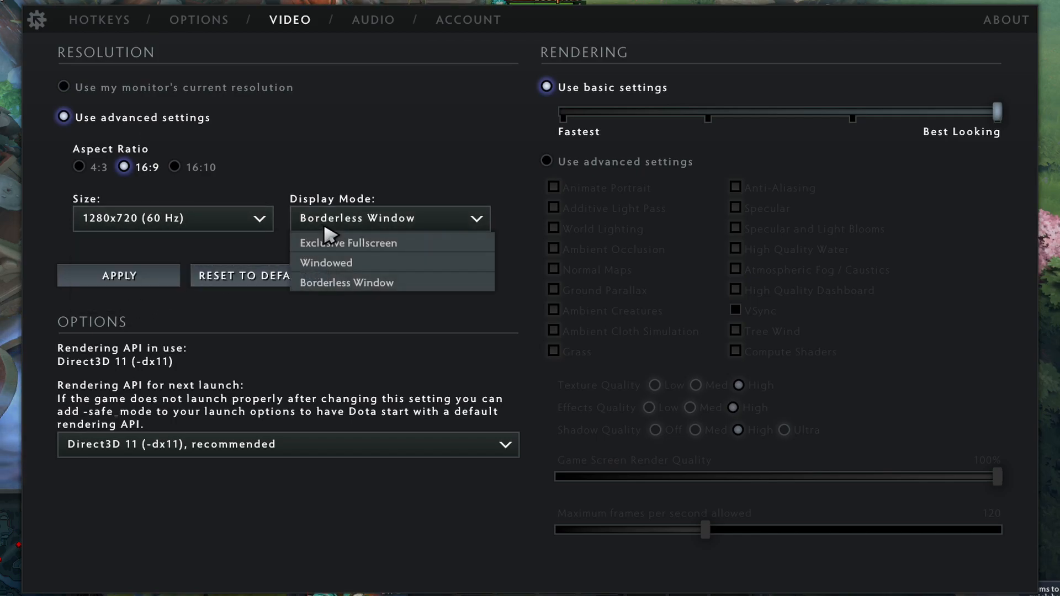
mouse_move(340, 271)
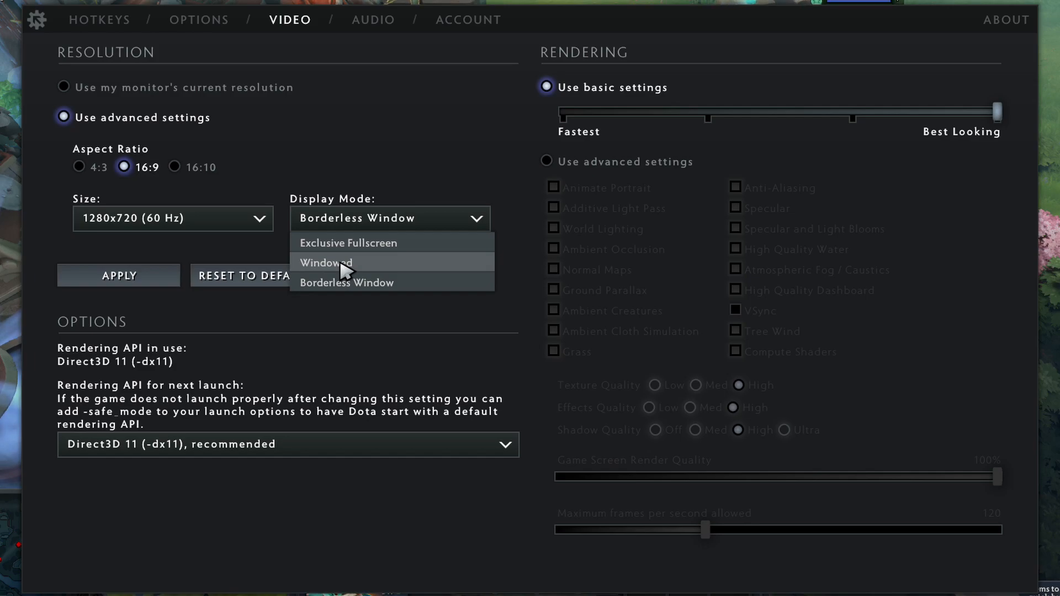
left_click(326, 262)
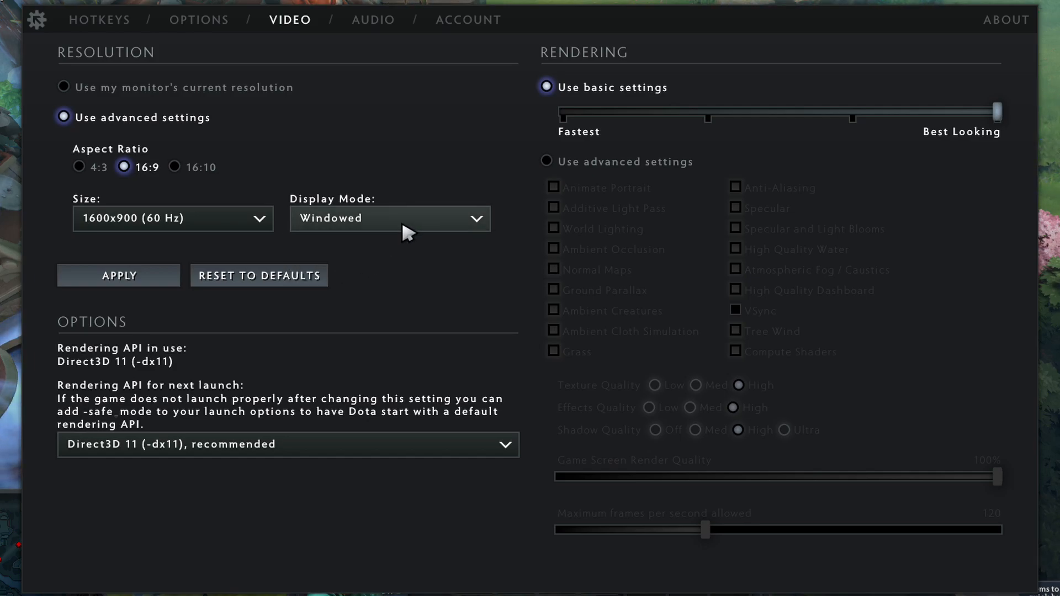
mouse_move(578, 102)
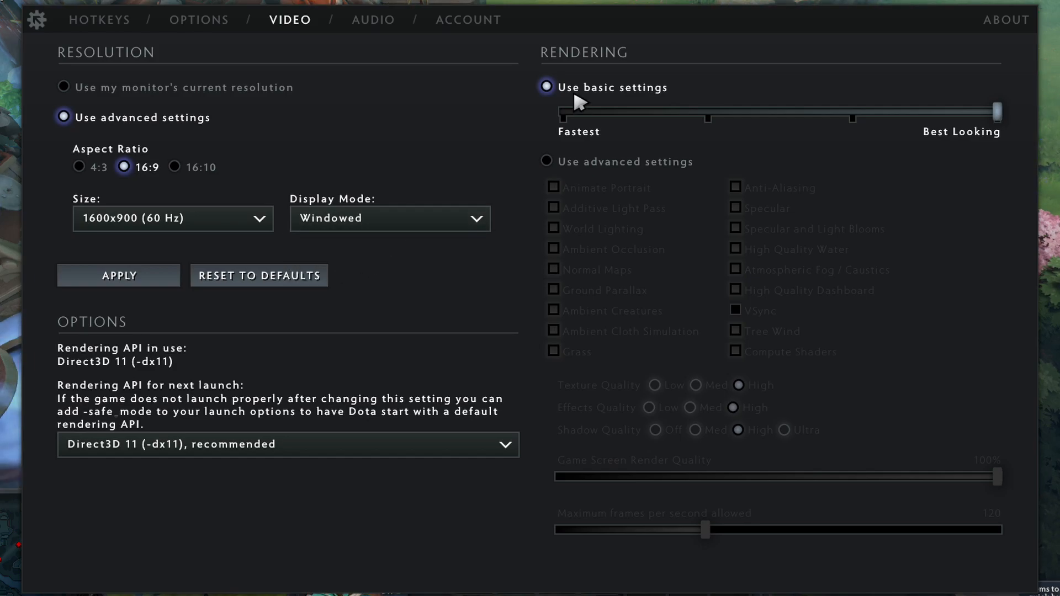
left_click_drag(988, 115, 708, 115)
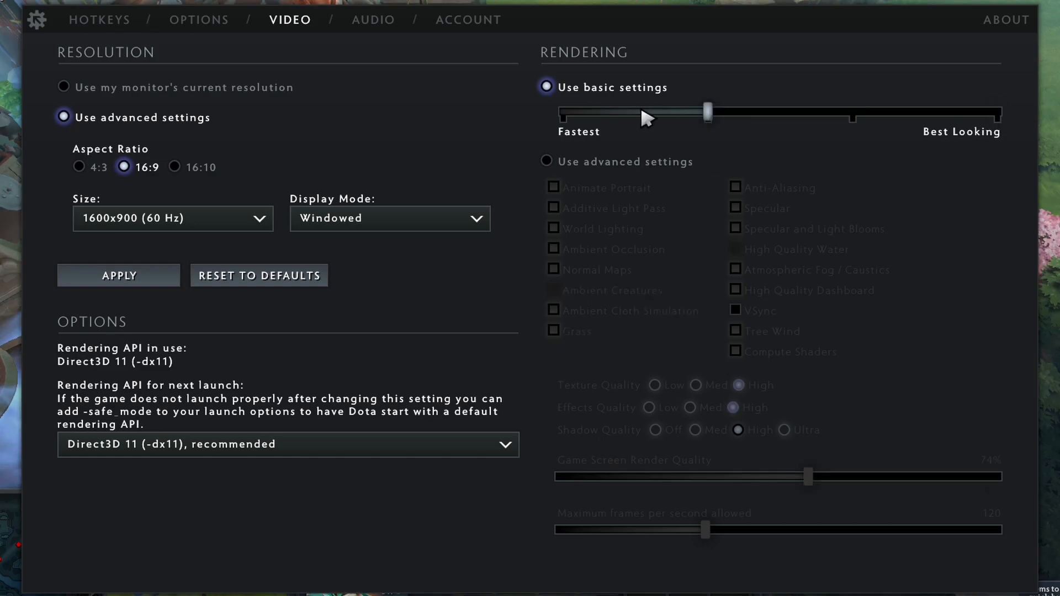
left_click_drag(708, 112, 560, 112)
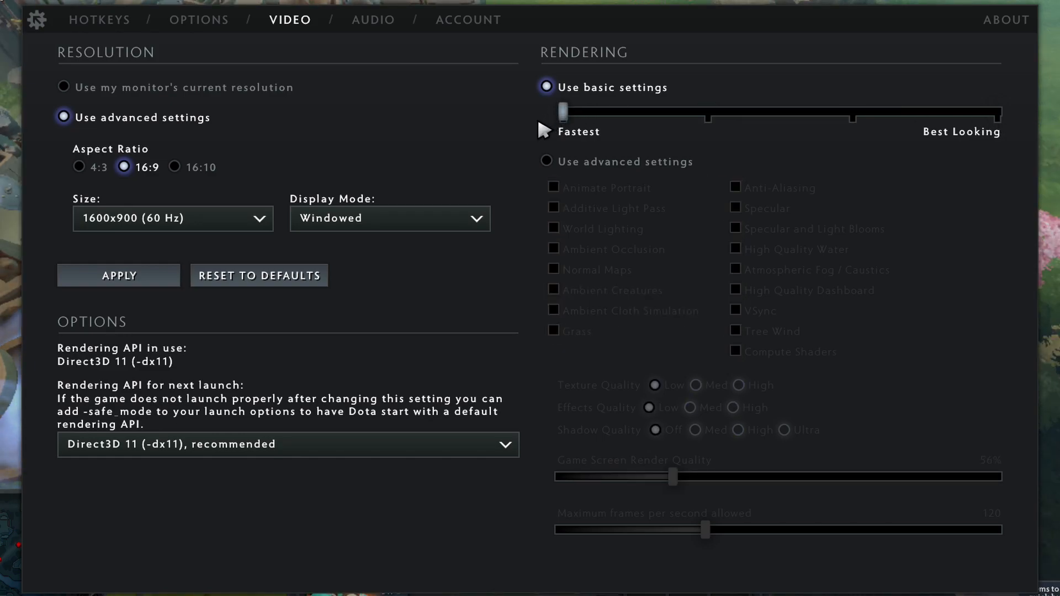
mouse_move(523, 117)
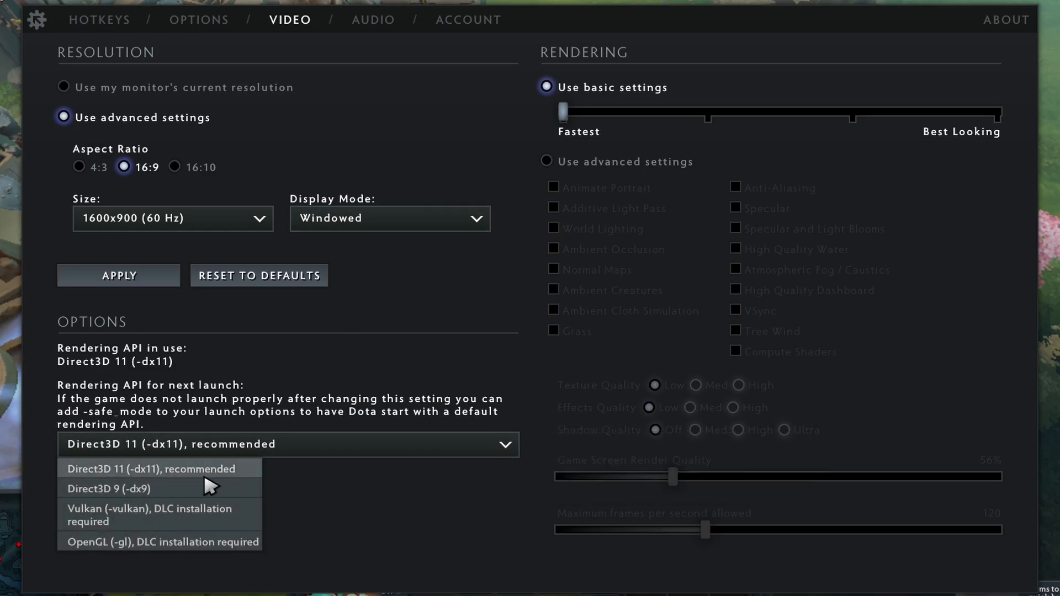
left_click(121, 489)
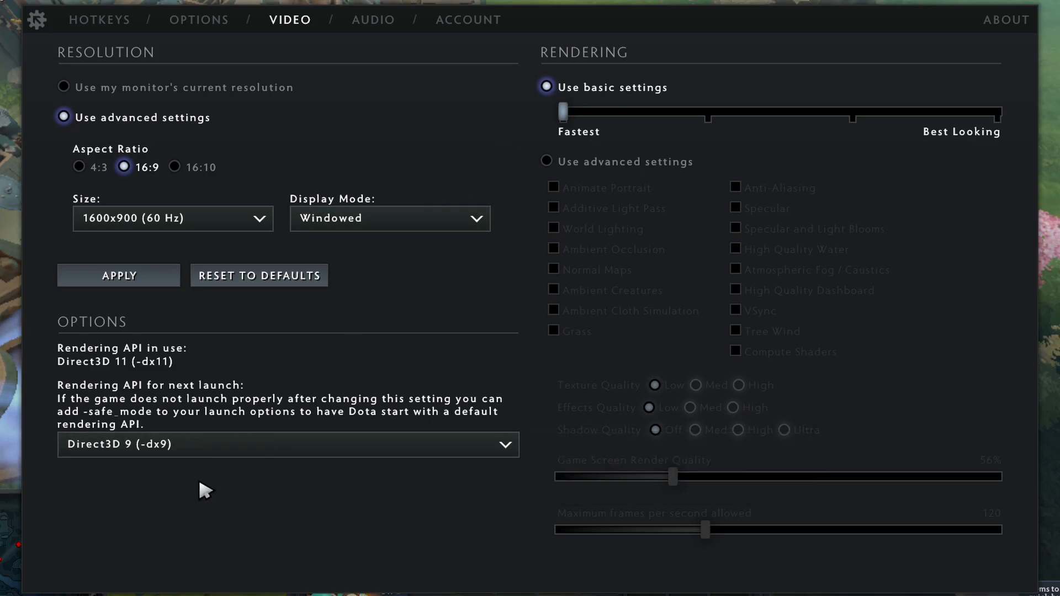
left_click(287, 445)
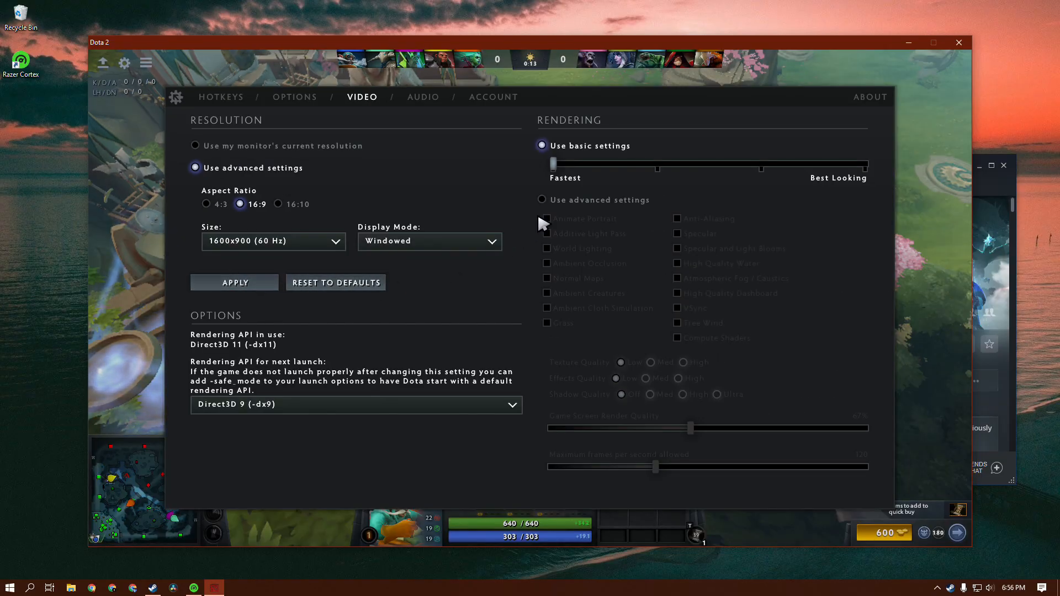
mouse_move(688, 94)
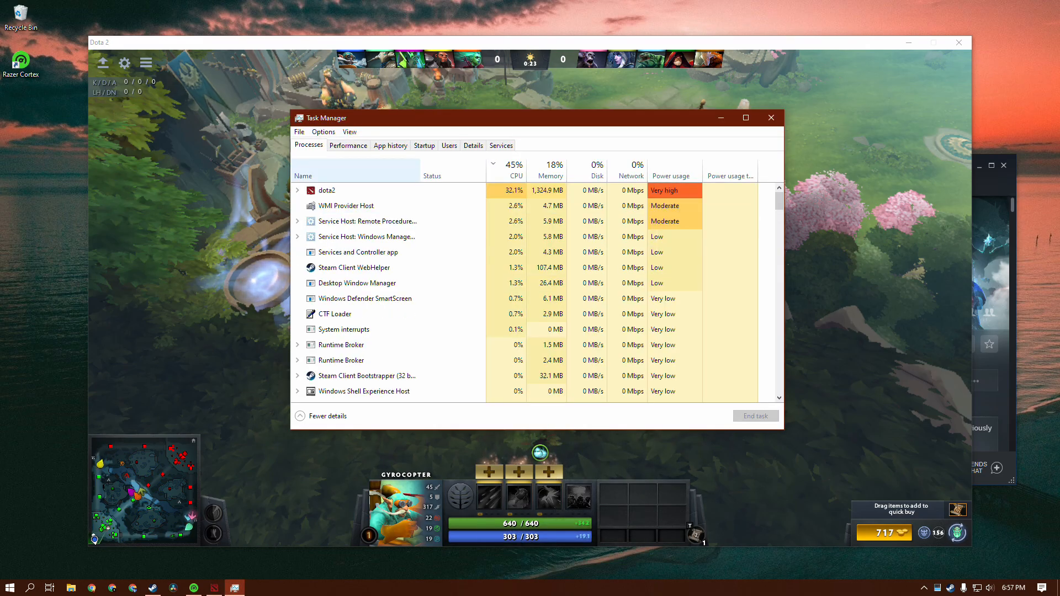
Set dota2.exe priority to High from Task Manager's Details view.
right_click(326, 190)
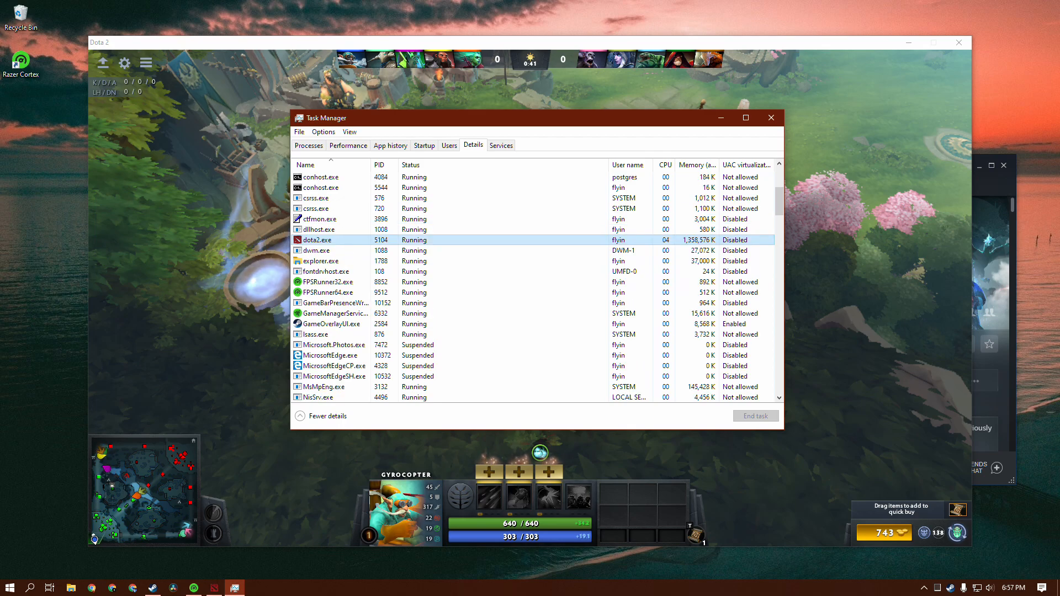
right_click(317, 239)
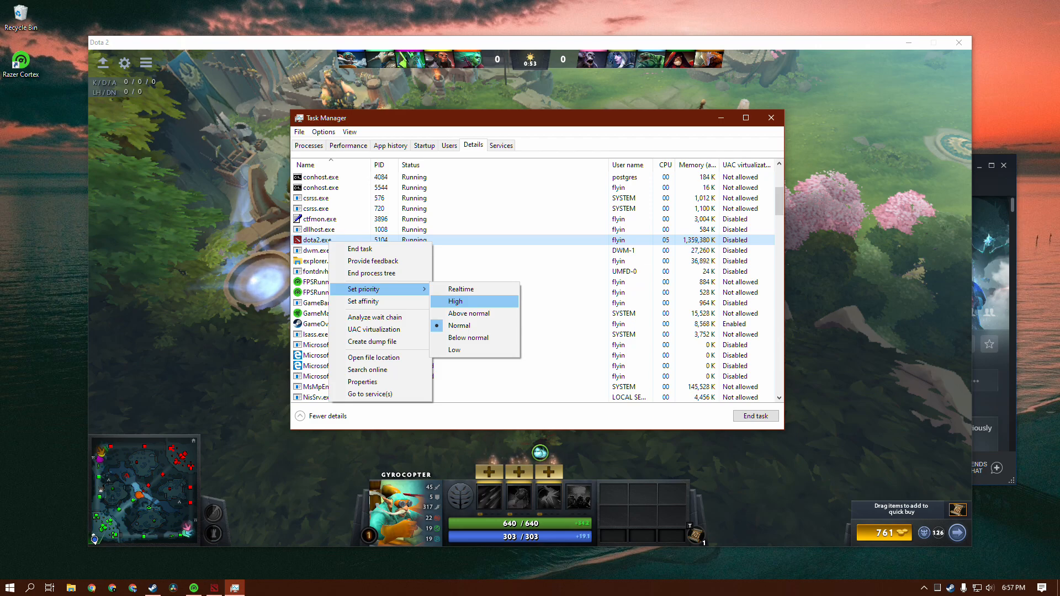
left_click(456, 301)
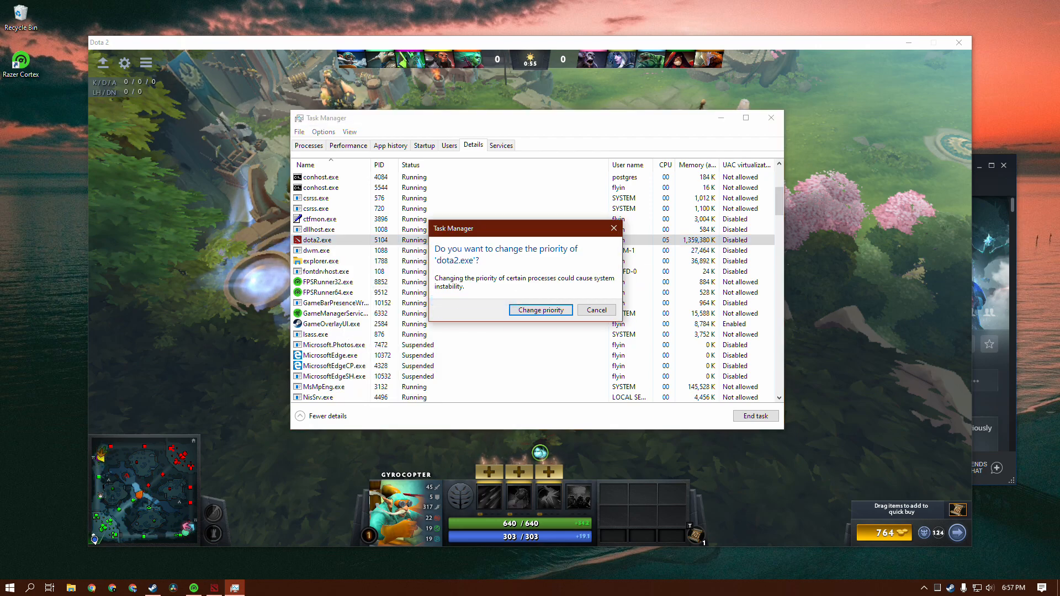